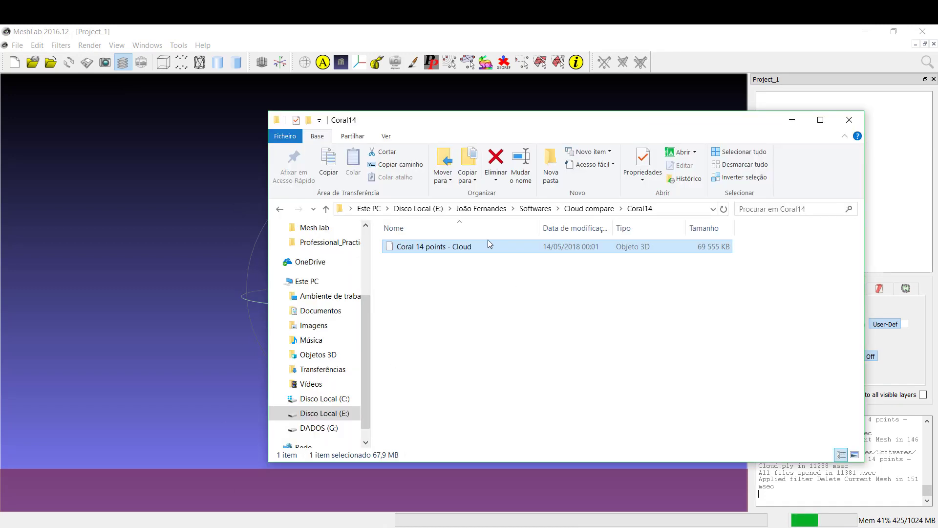
pyautogui.moveTo(490, 251)
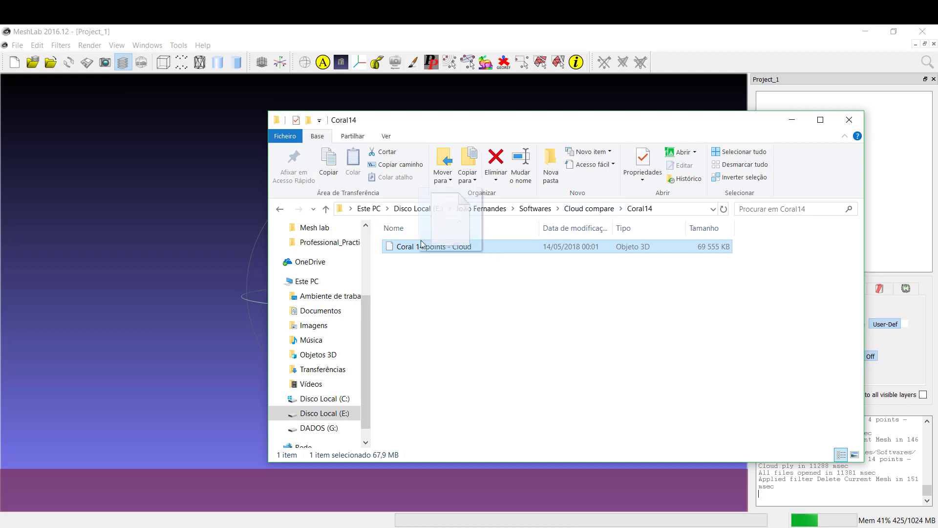
# Load the Coral 14 points - Cloud file into MeshLab and move File Explorer aside
pyautogui.doubleClick(434, 246)
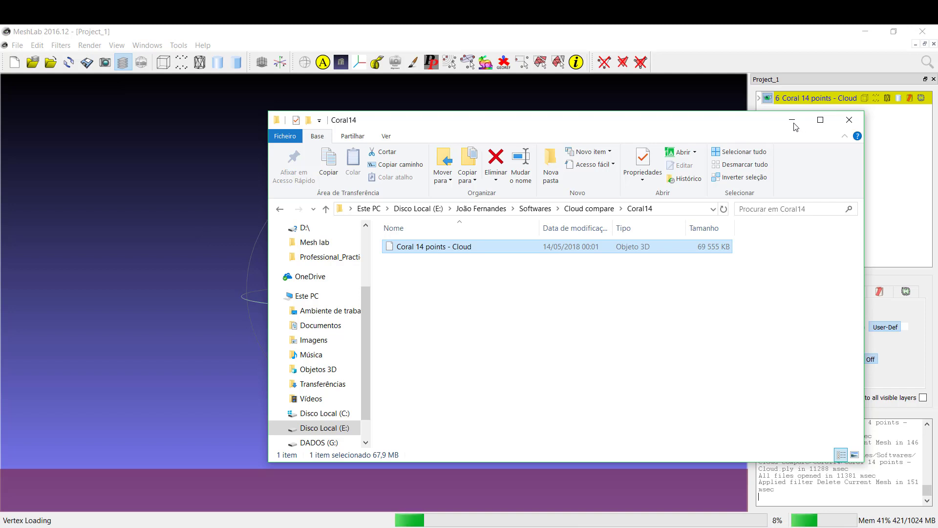
pyautogui.moveTo(668, 319)
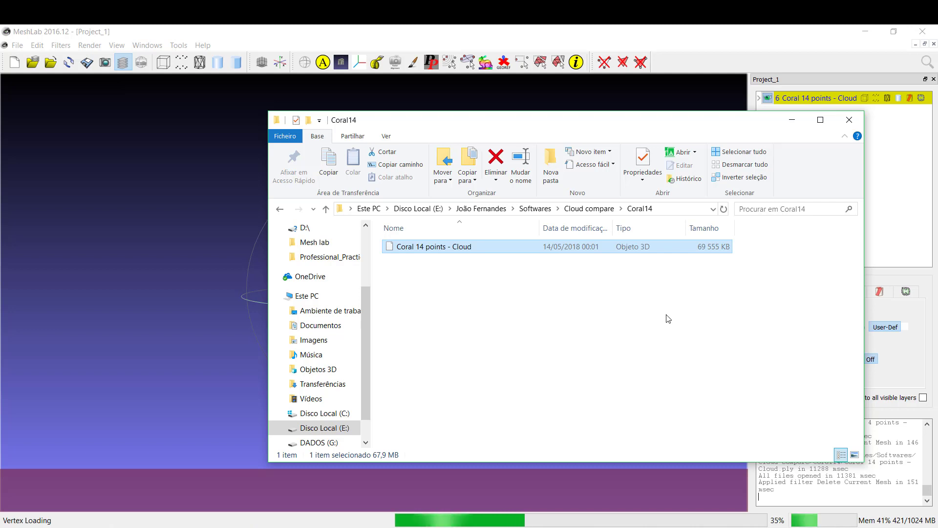
pyautogui.moveTo(554, 306)
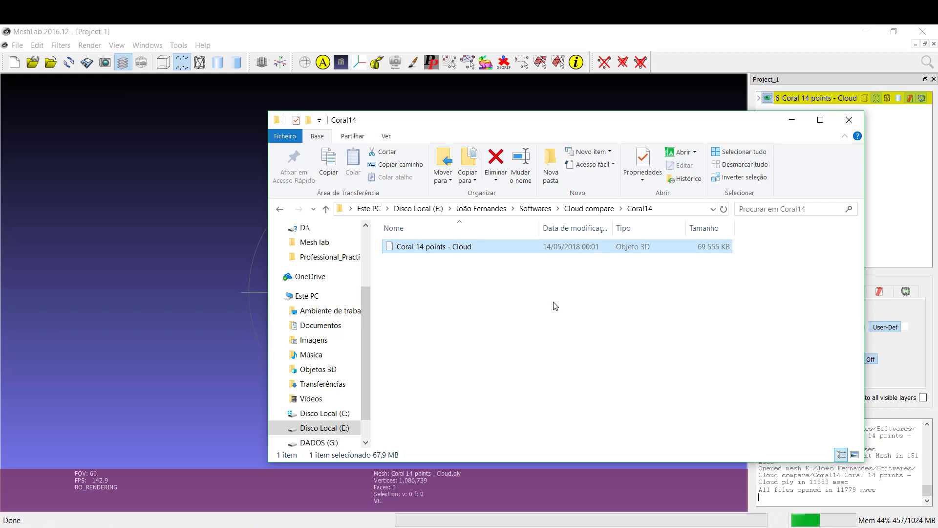
pyautogui.click(848, 119)
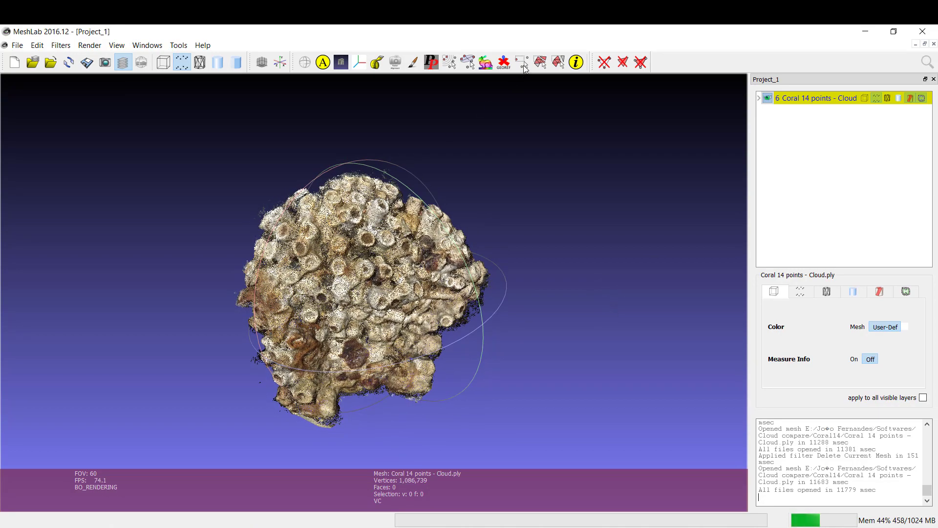
pyautogui.moveTo(521, 62)
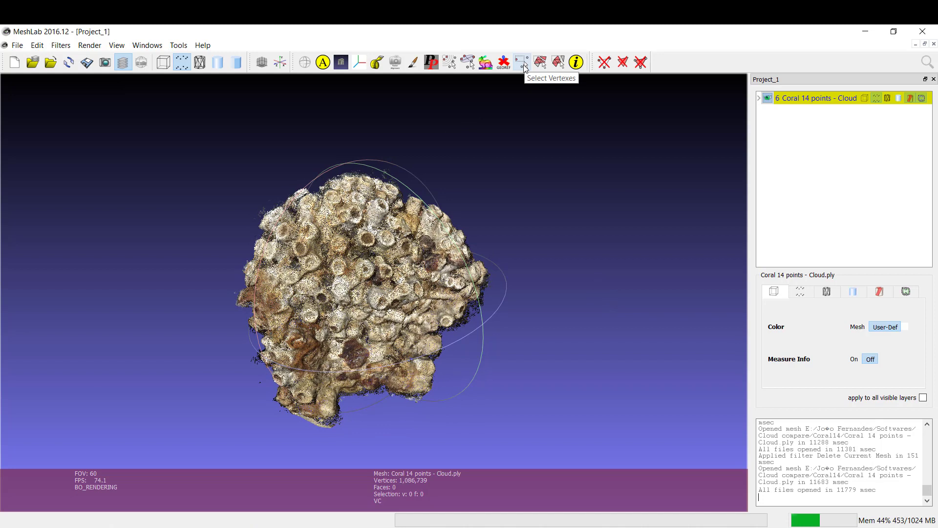
pyautogui.moveTo(557, 62)
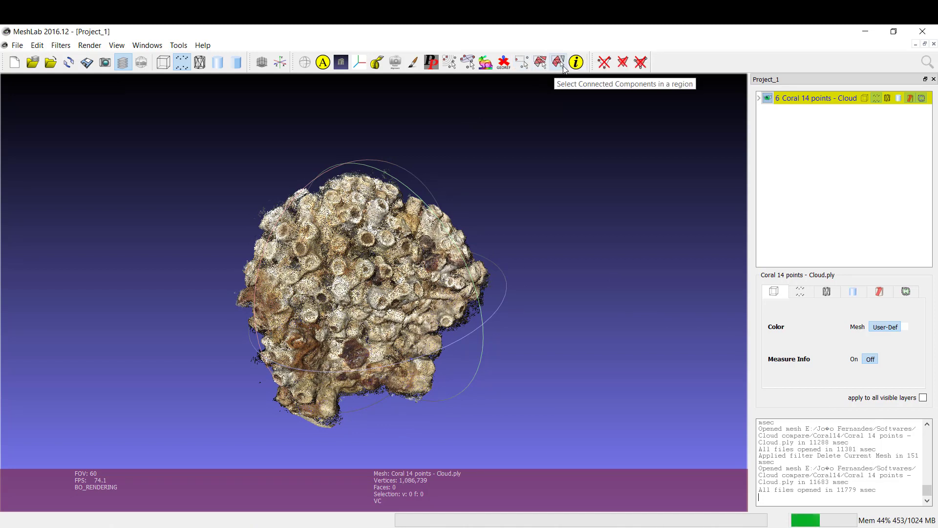
pyautogui.moveTo(603, 61)
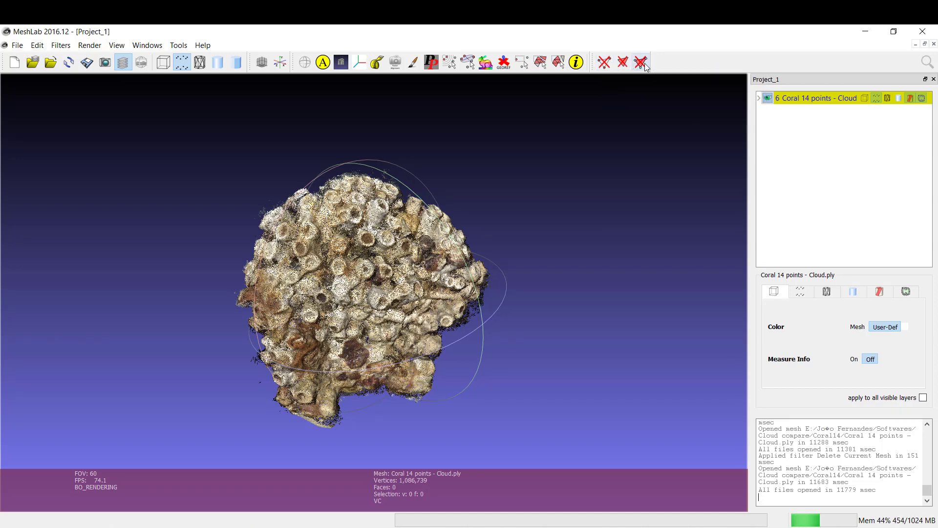
pyautogui.moveTo(502, 106)
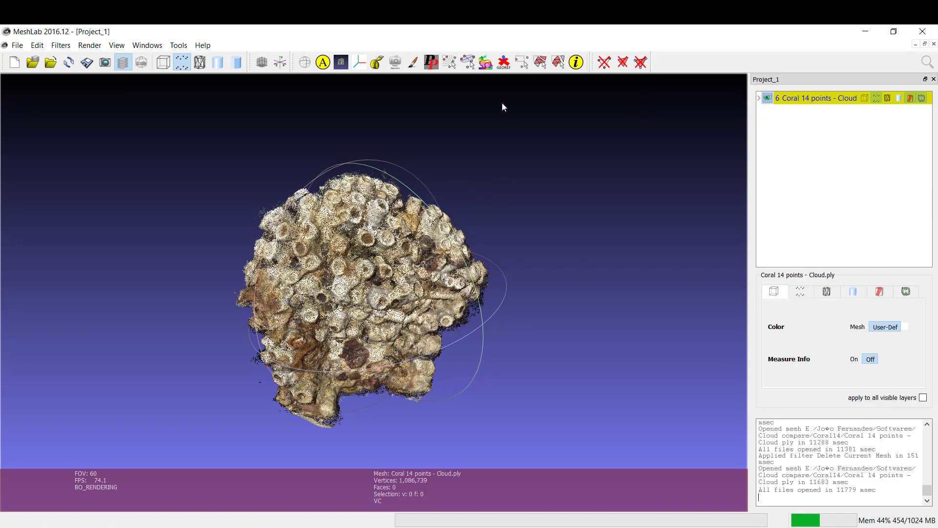
# Select and delete the 576 stray right-edge points, leaving 1,086,163 vertices
pyautogui.click(521, 62)
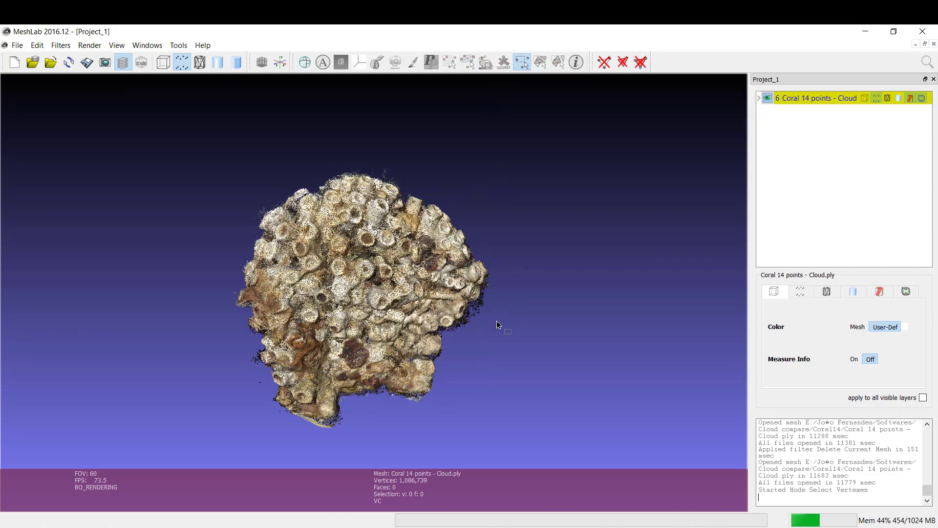
pyautogui.click(482, 315)
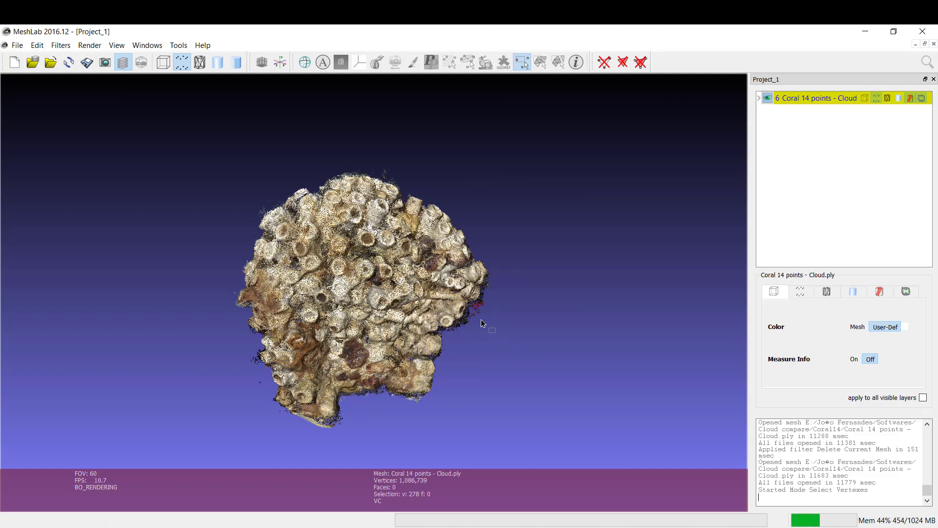
pyautogui.moveTo(492, 298)
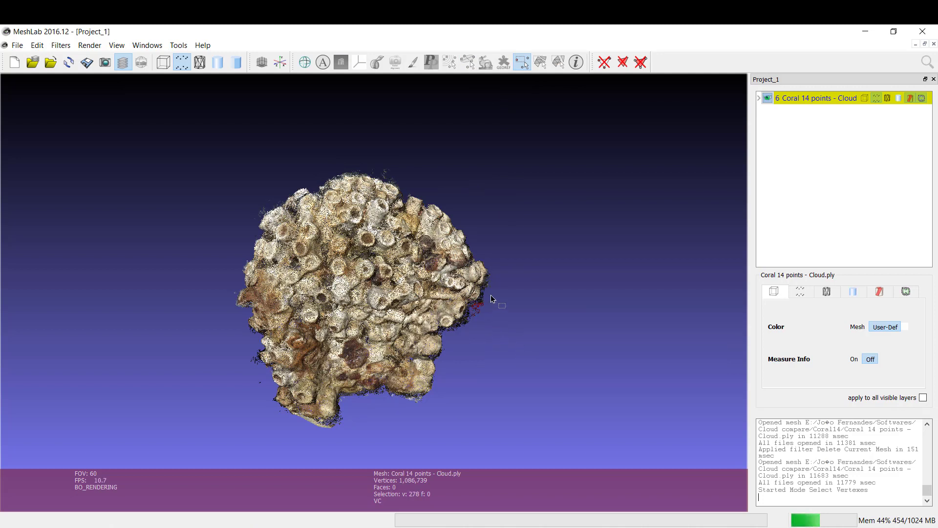
pyautogui.moveTo(478, 332)
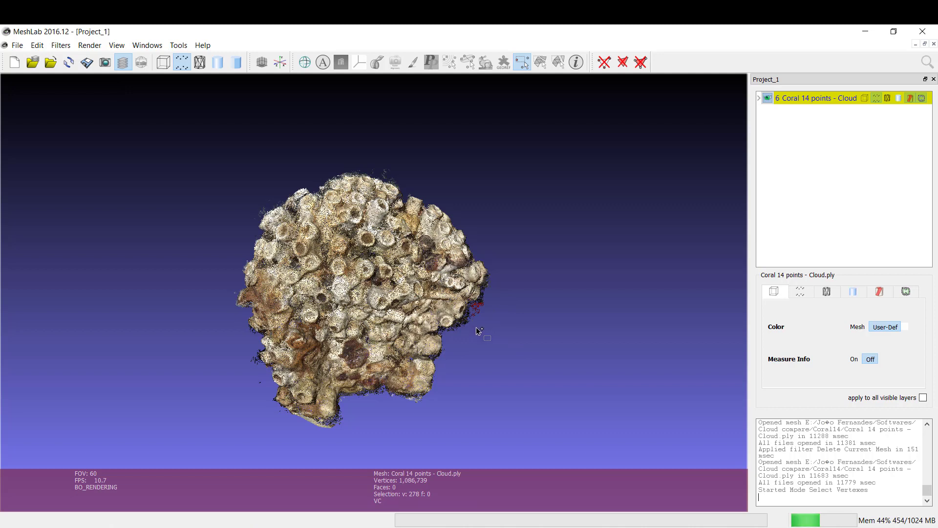
pyautogui.moveTo(490, 320)
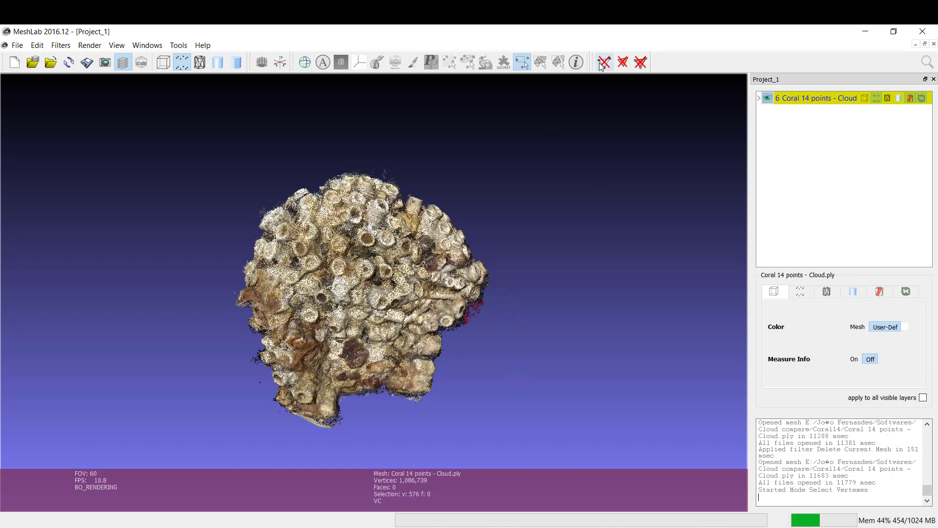
pyautogui.click(603, 62)
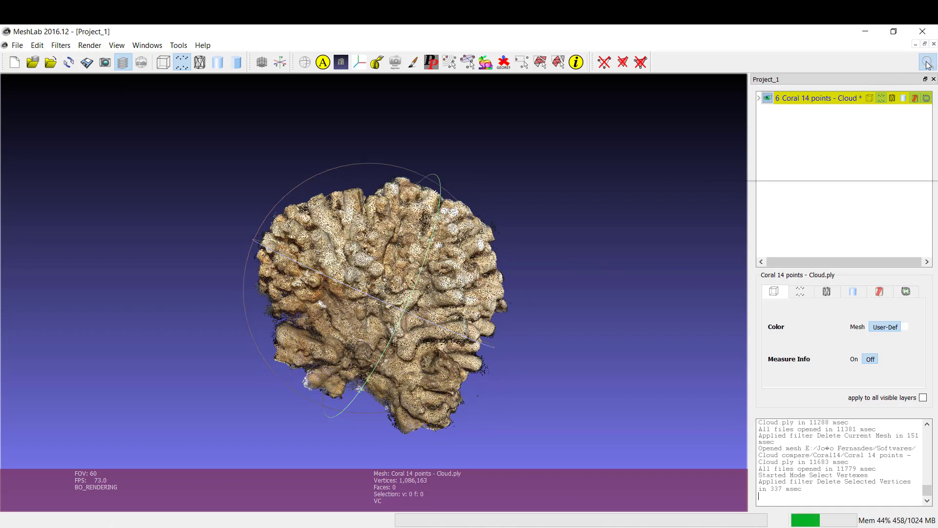
# Search the filter list for 'po' to show the Poisson reconstruction filters
pyautogui.click(926, 62)
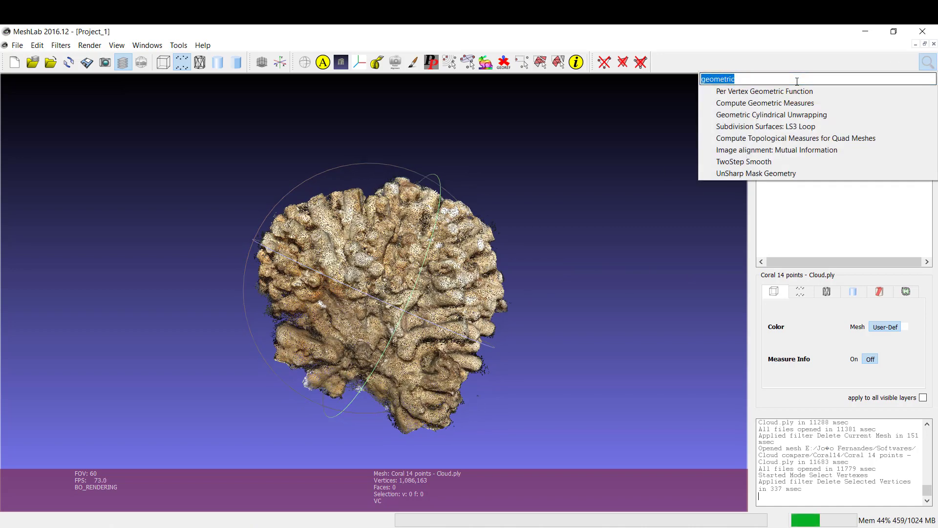
pyautogui.write('poisson')
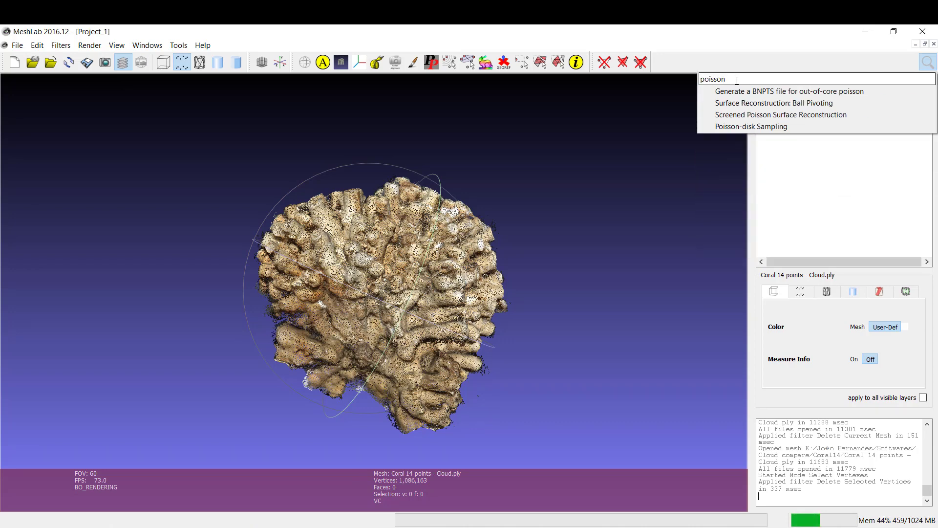
pyautogui.moveTo(551, 99)
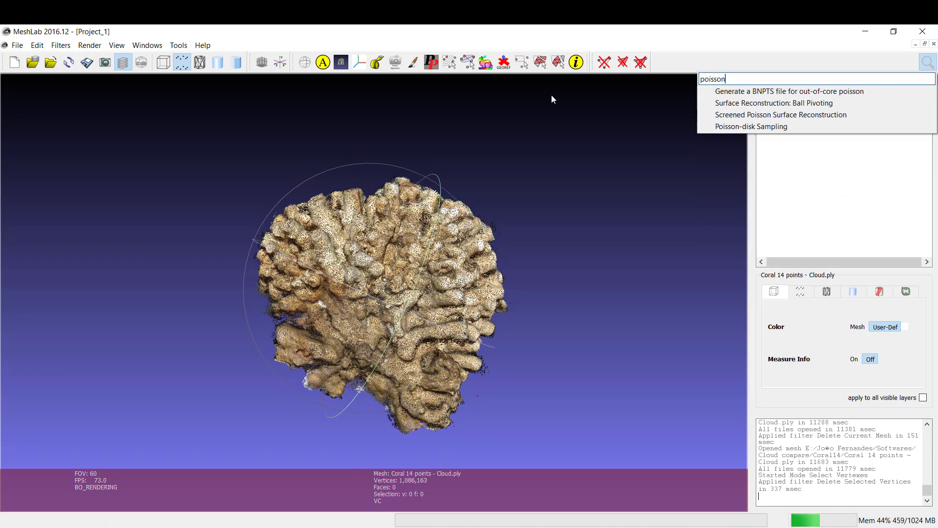
pyautogui.moveTo(178, 45)
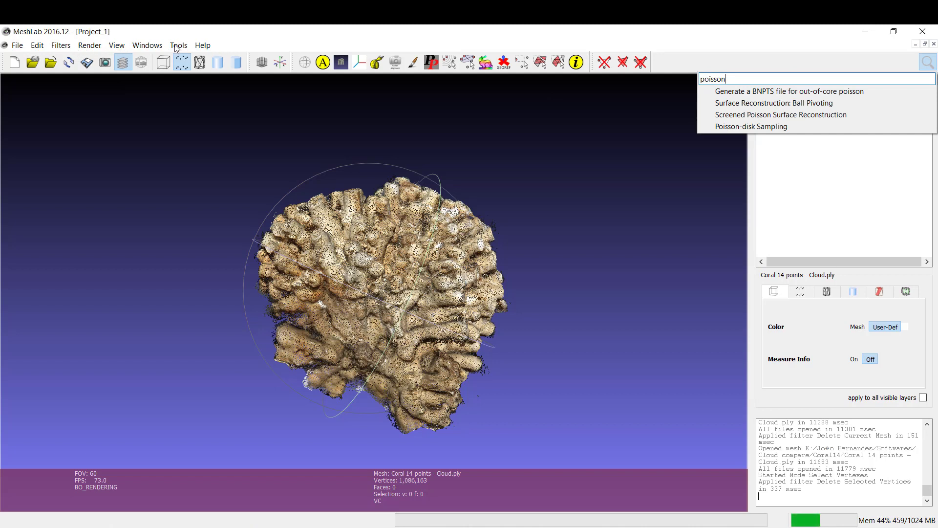
pyautogui.moveTo(788, 91)
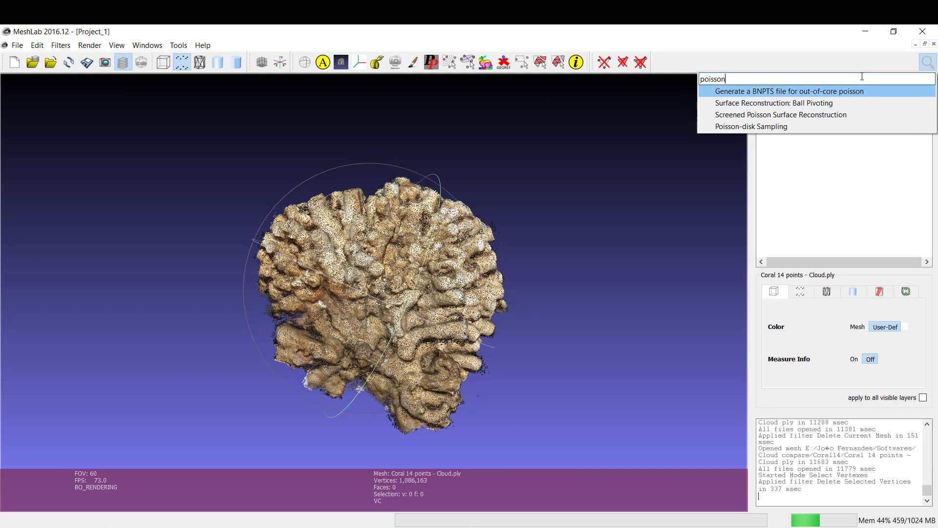
pyautogui.moveTo(784, 103)
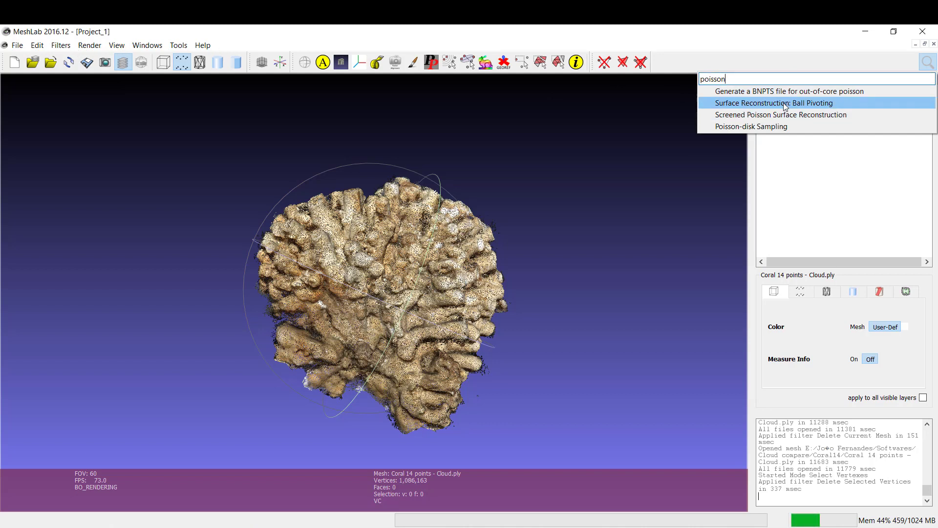
pyautogui.moveTo(762, 109)
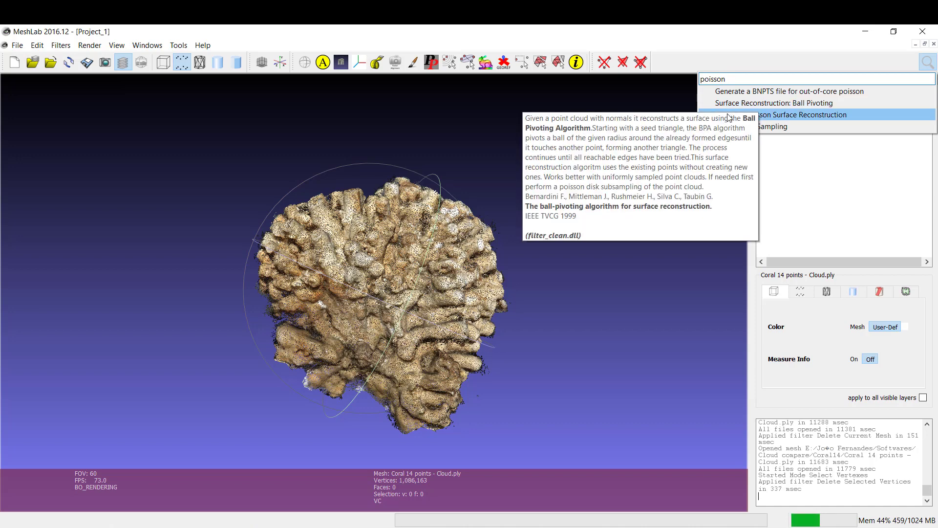
pyautogui.moveTo(780, 115)
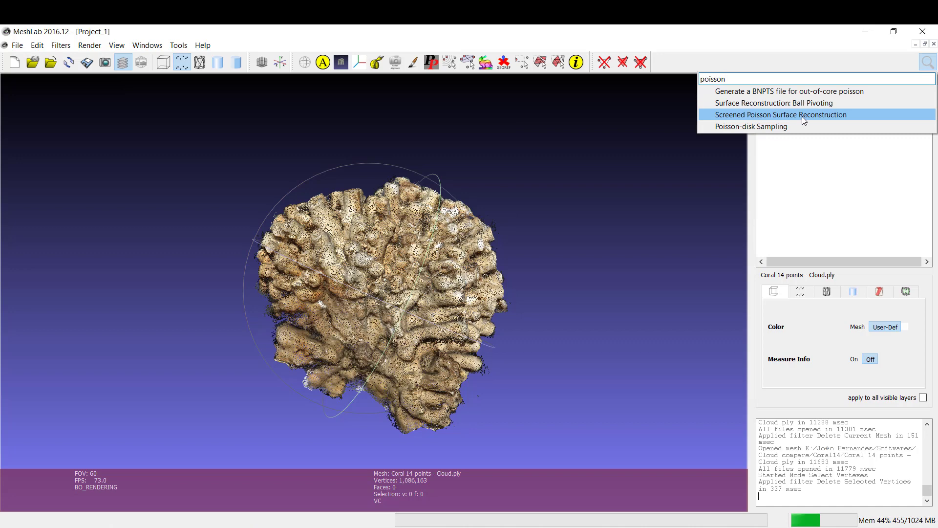
# Run Screened Poisson Surface Reconstruction merging visible layers at depth 8, producing 499,196 faces
pyautogui.click(780, 114)
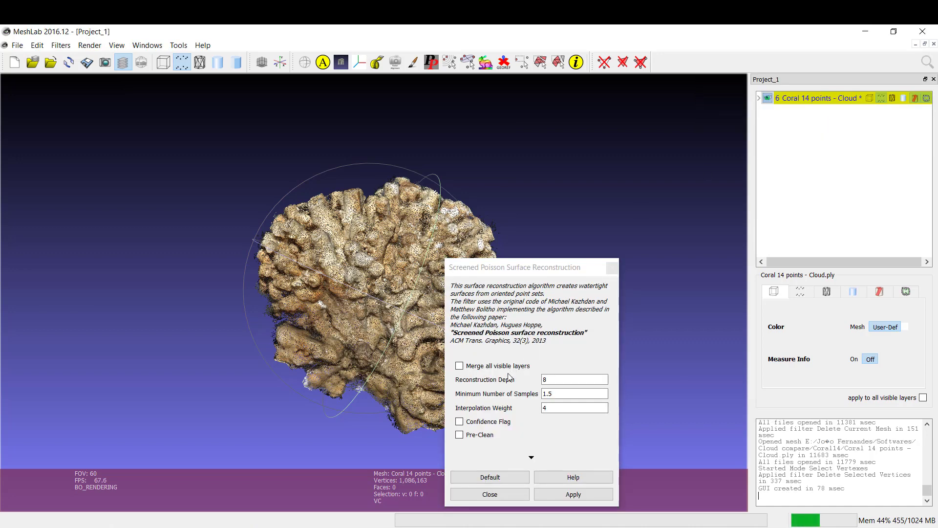
pyautogui.click(459, 365)
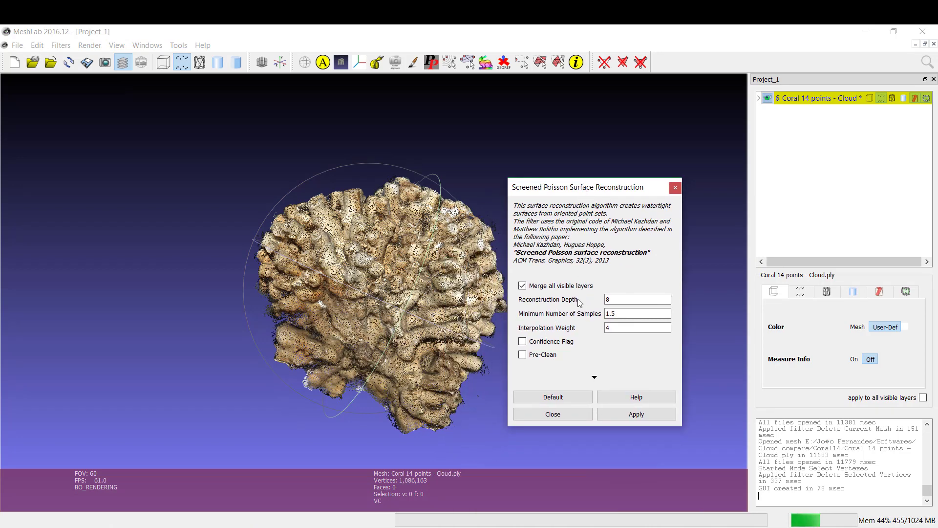
pyautogui.click(637, 299)
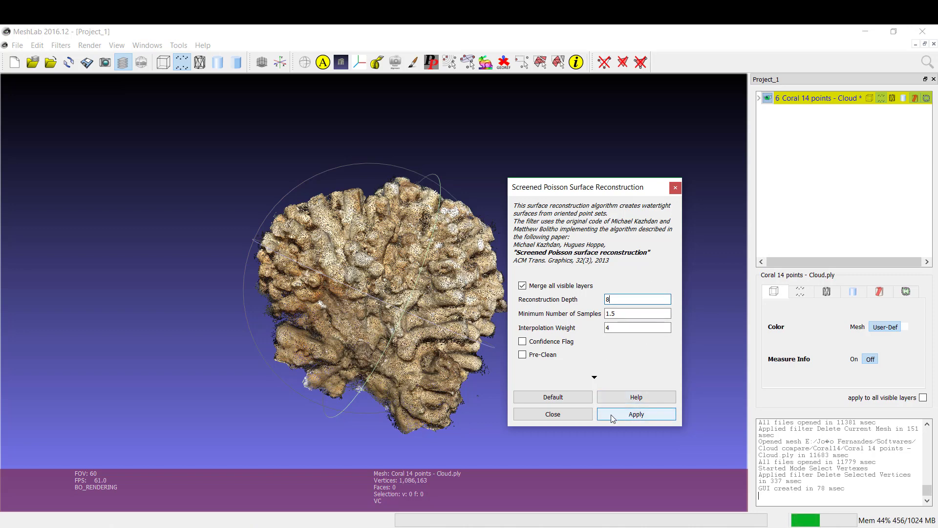
pyautogui.moveTo(589, 381)
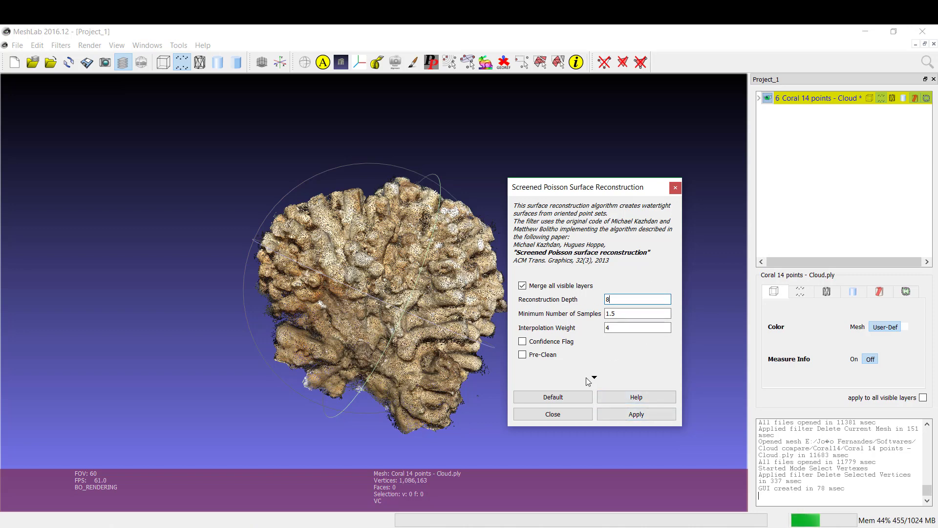
pyautogui.click(594, 377)
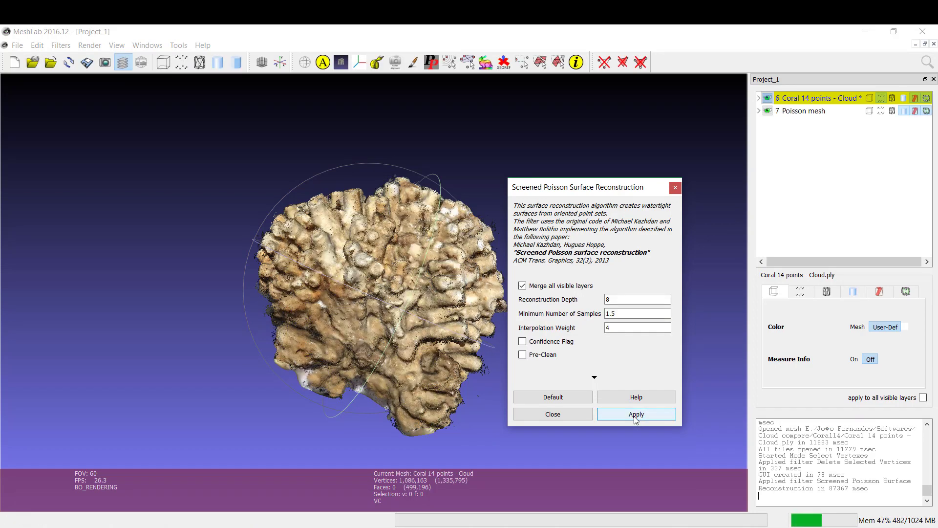
pyautogui.moveTo(658, 193)
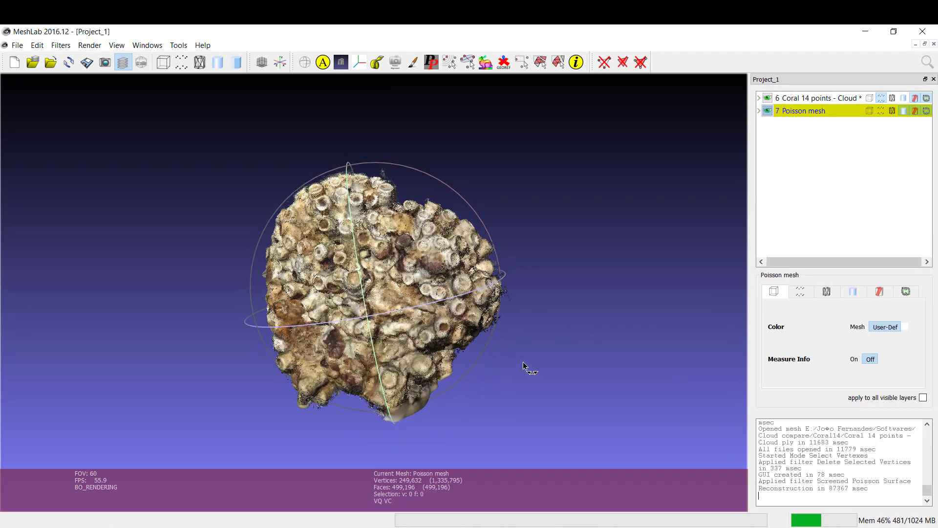
# Hide the Coral 14 points cloud layer so only the Poisson mesh shows
pyautogui.click(813, 98)
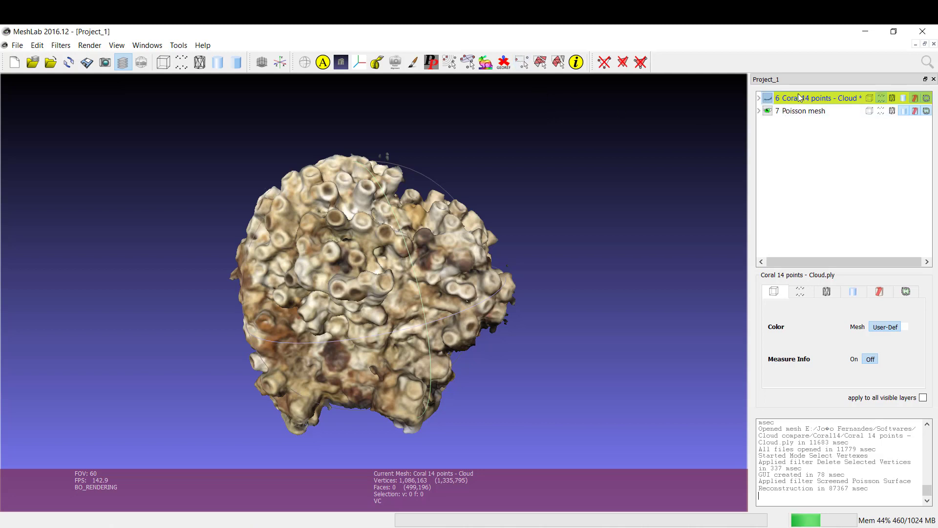
# Make the Poisson mesh current and delete its floating stray faces, leaving 498,970 faces
pyautogui.click(801, 111)
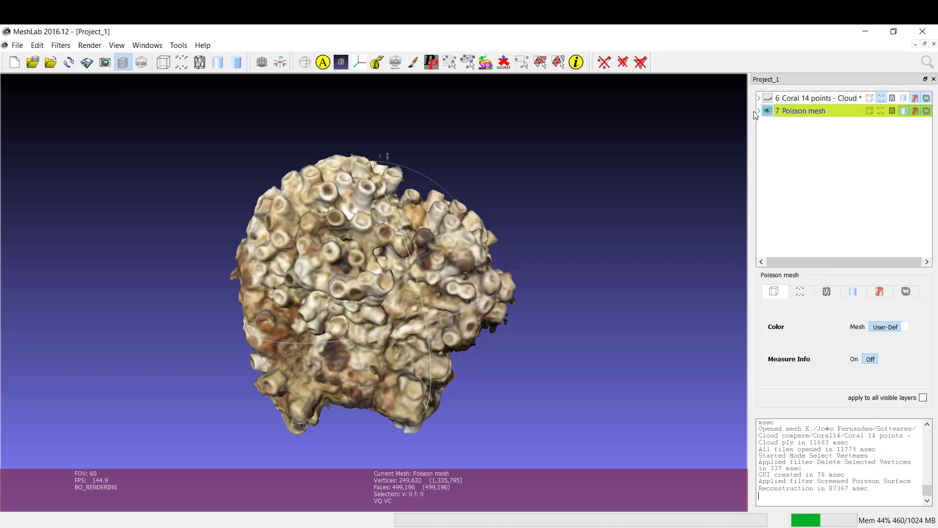
pyautogui.moveTo(538, 61)
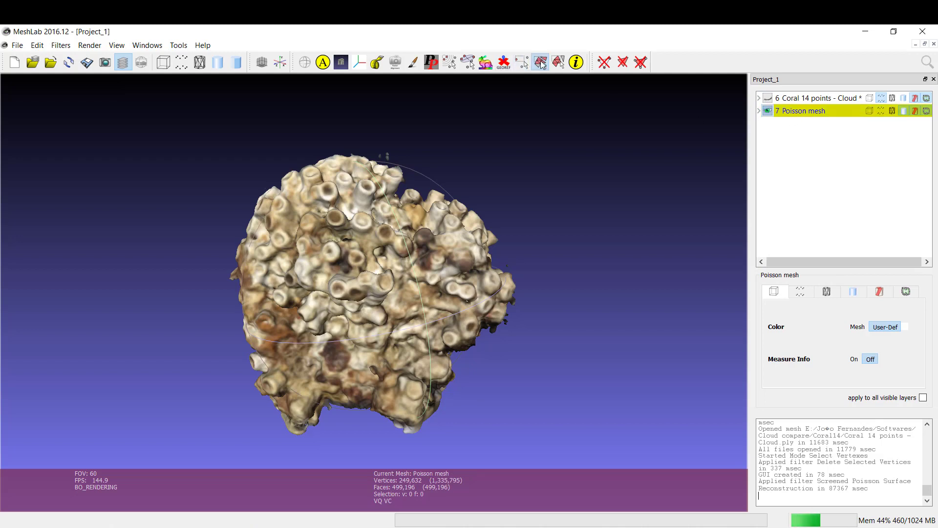
pyautogui.click(539, 61)
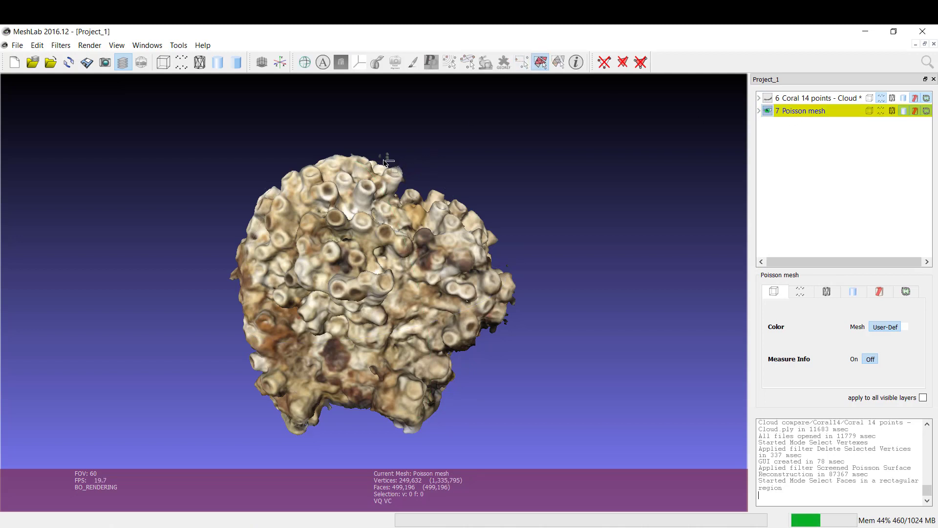
pyautogui.moveTo(491, 149)
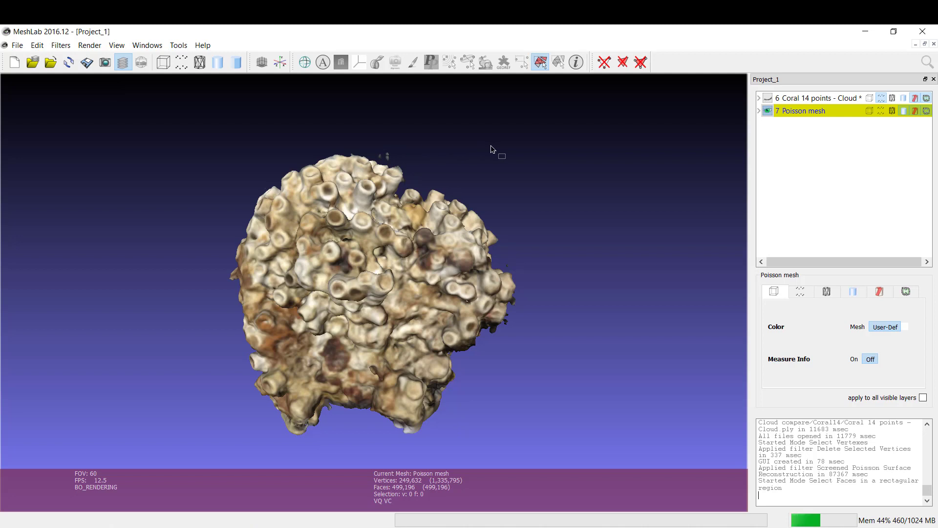
pyautogui.click(622, 62)
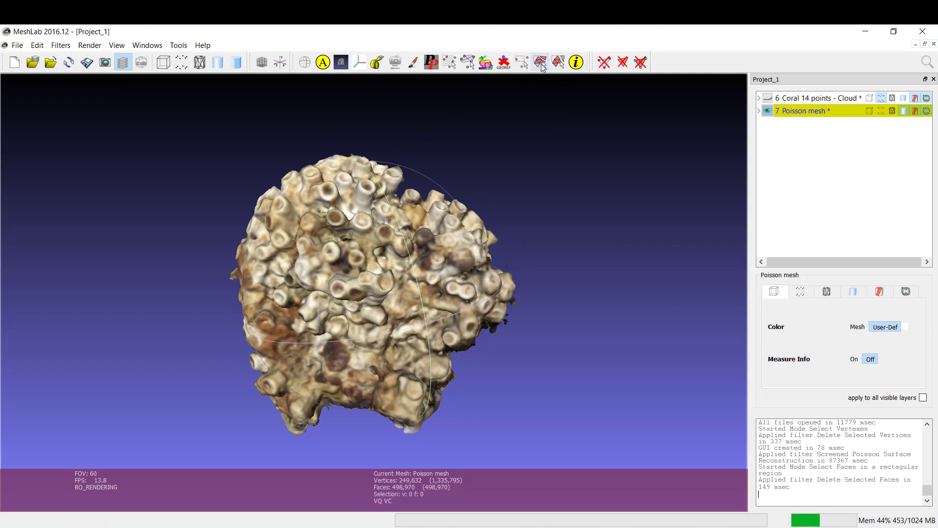
pyautogui.click(539, 61)
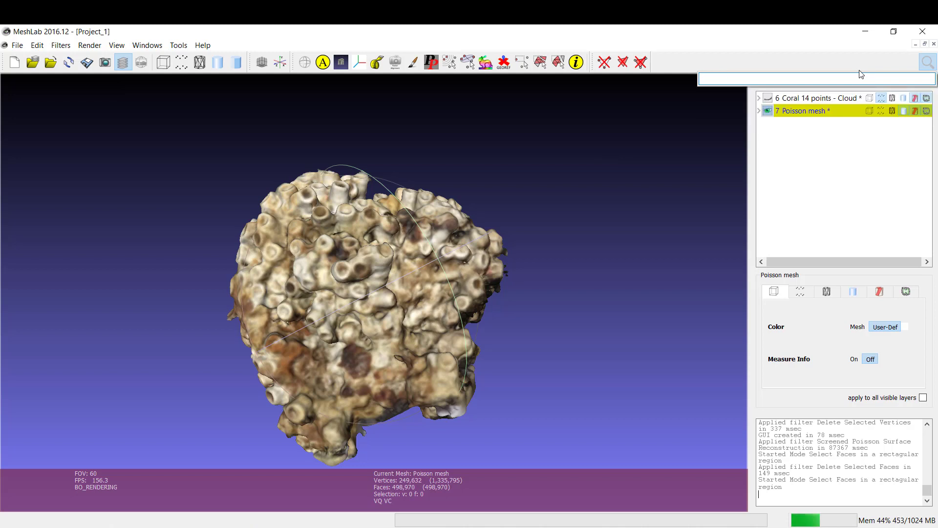
# Run Compute Geometric Measures on the Poisson mesh, which reports it is not watertight
pyautogui.write('geometric')
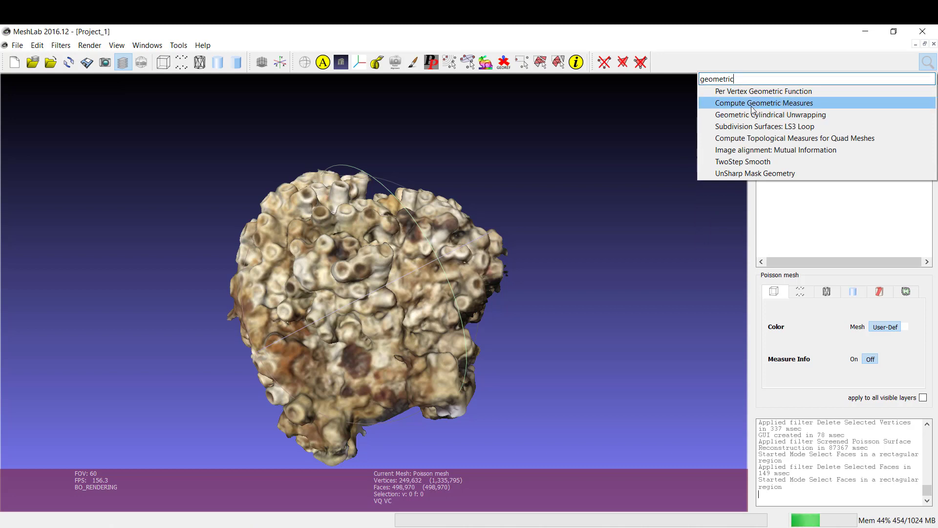
pyautogui.click(763, 103)
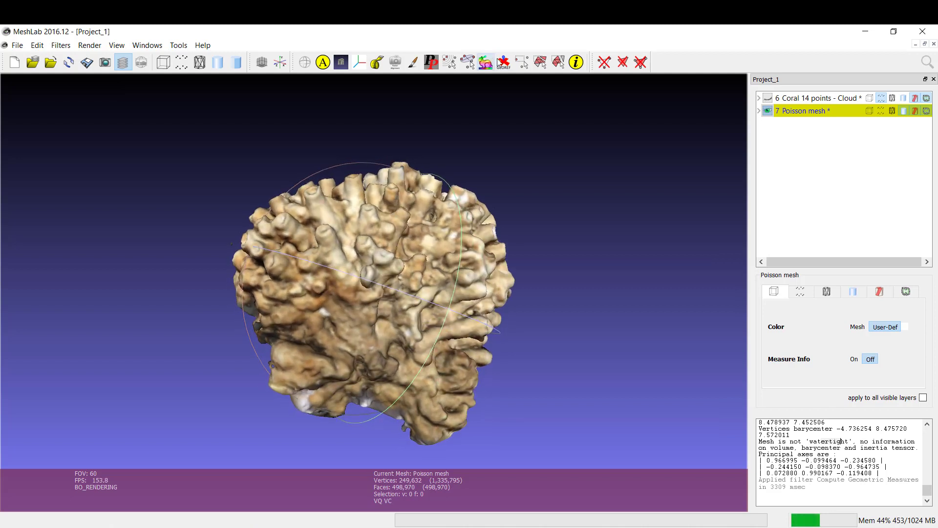
pyautogui.click(539, 61)
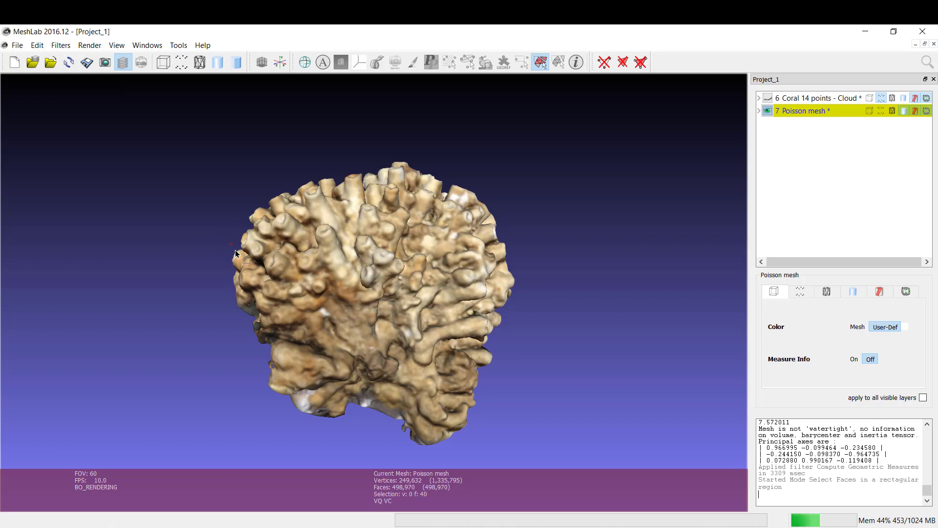
# Delete more stray faces (498,916 left) and recompute measures: volume 379.01, area 569.86
pyautogui.click(623, 62)
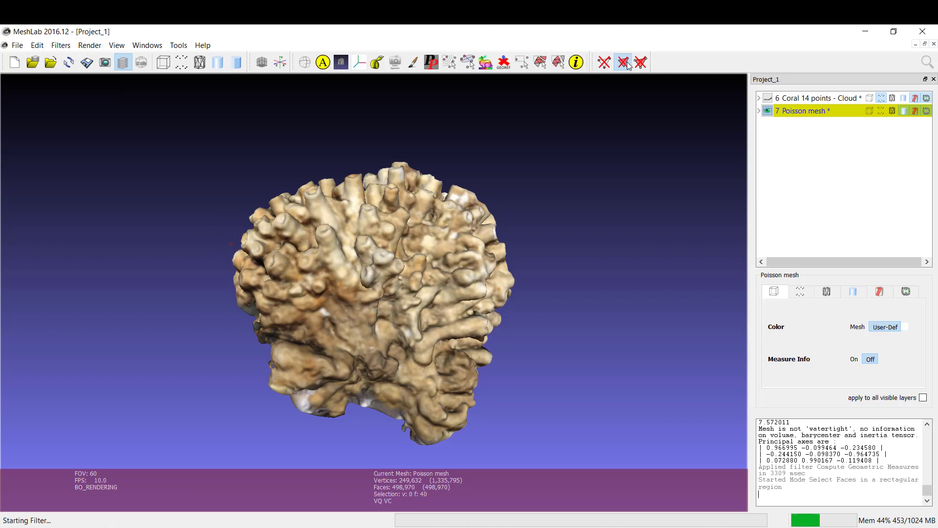
pyautogui.click(926, 62)
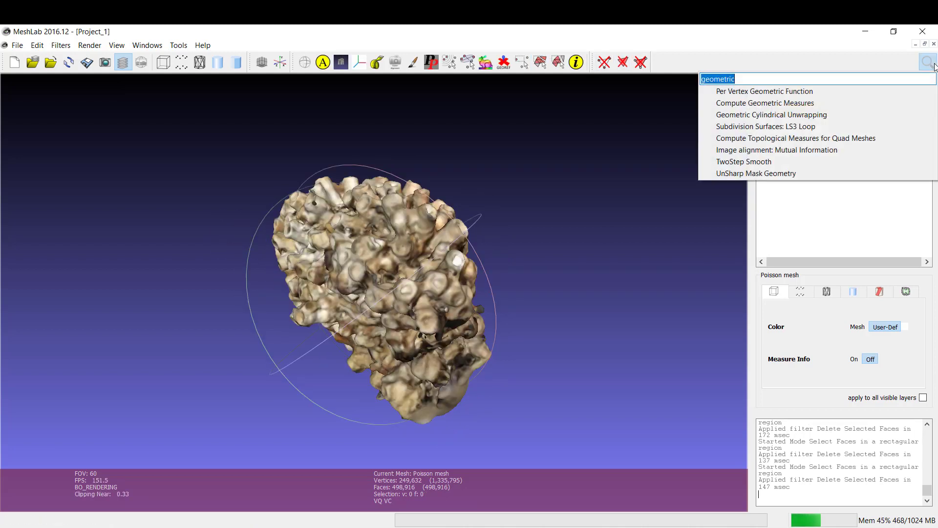
pyautogui.click(764, 102)
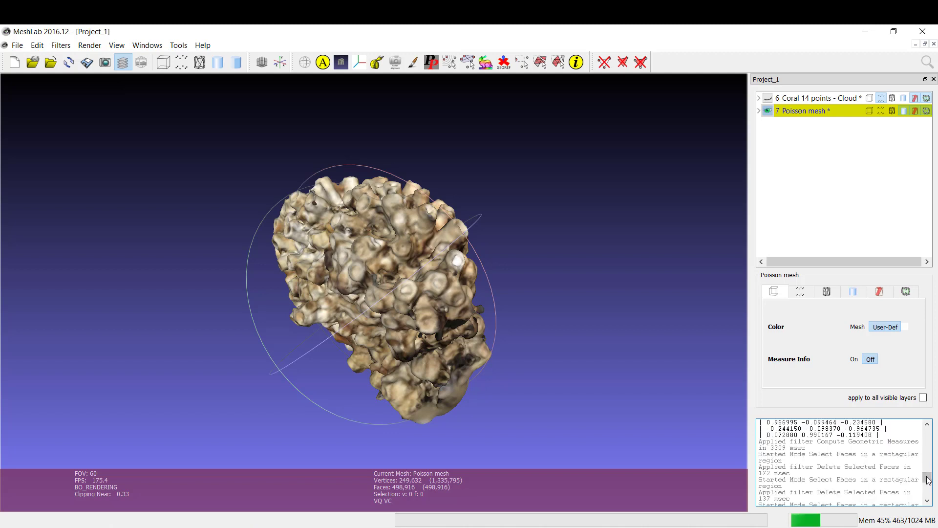
pyautogui.scroll(-3)
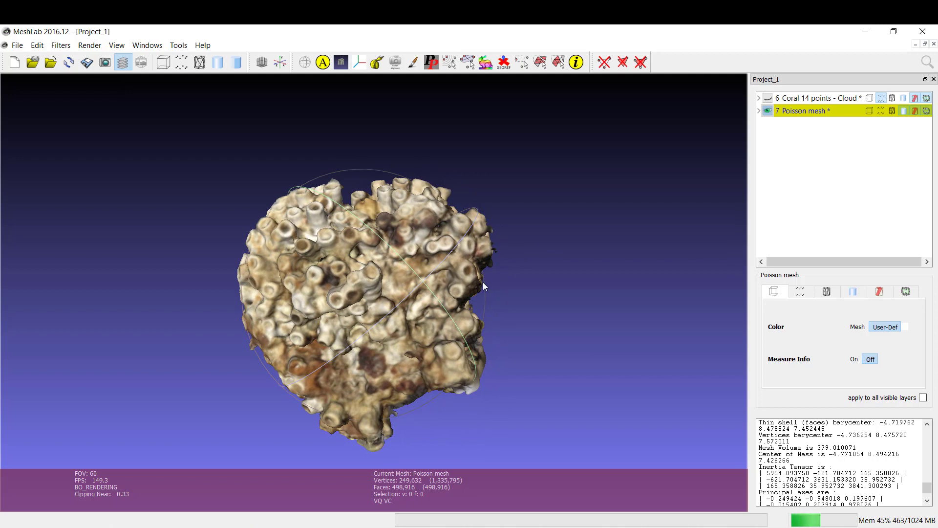
pyautogui.moveTo(495, 289)
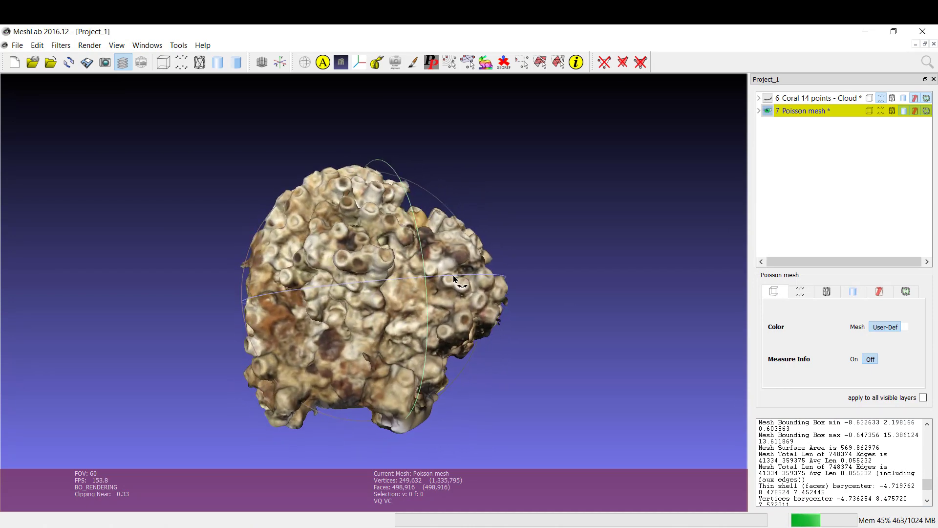
# Show the Coral 14 points cloud again and reselect the Poisson mesh layer
pyautogui.click(813, 98)
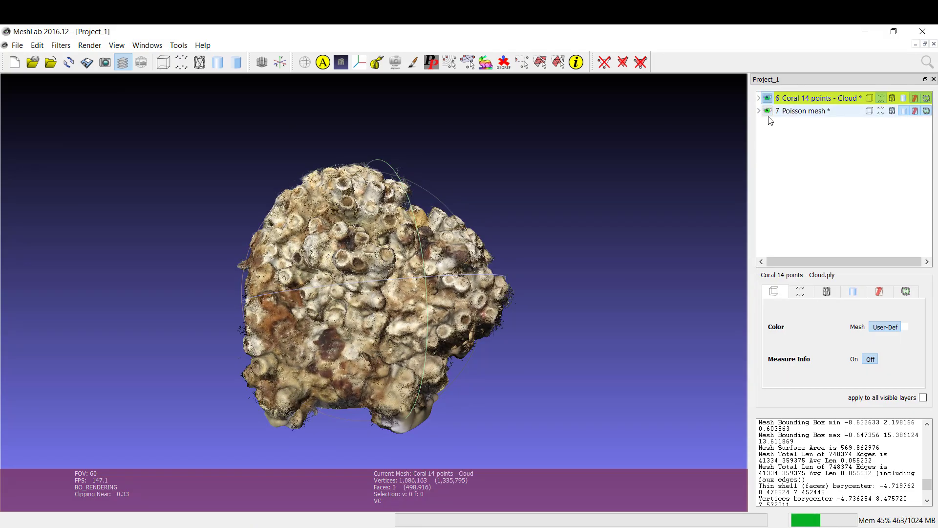
pyautogui.click(801, 110)
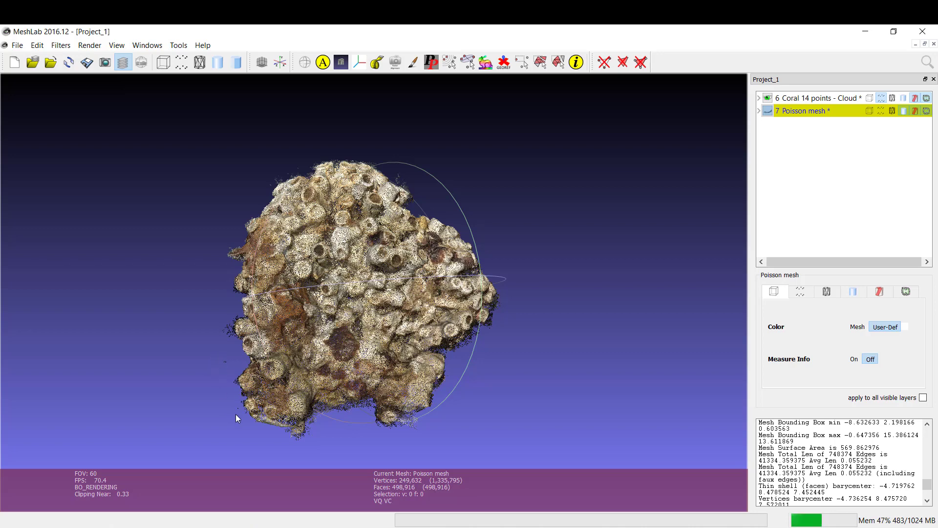
pyautogui.moveTo(302, 173)
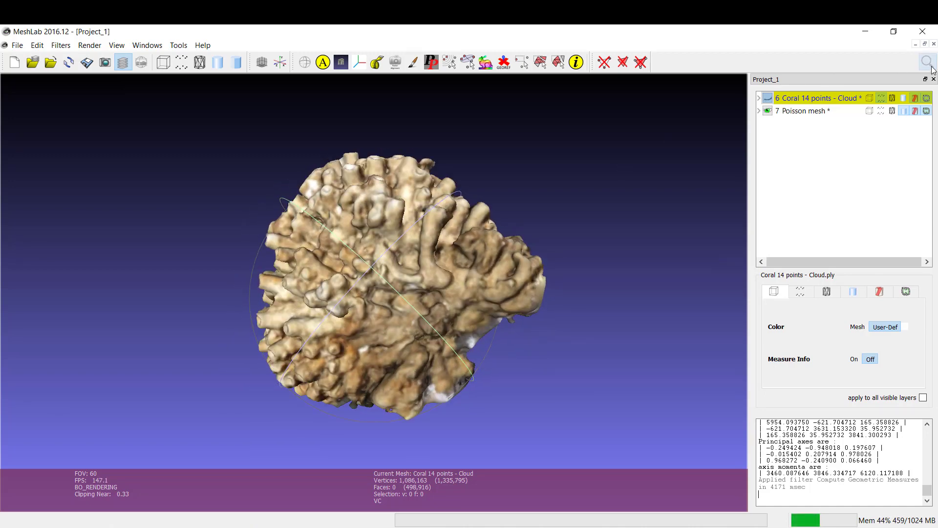
# Find the Close Holes filter by searching 'close', then dismiss it without applying
pyautogui.click(927, 62)
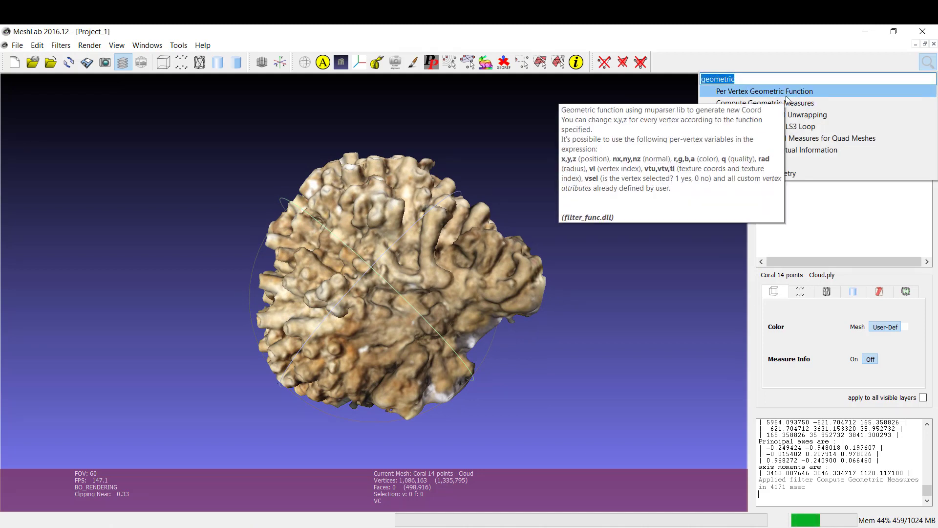
pyautogui.write('close')
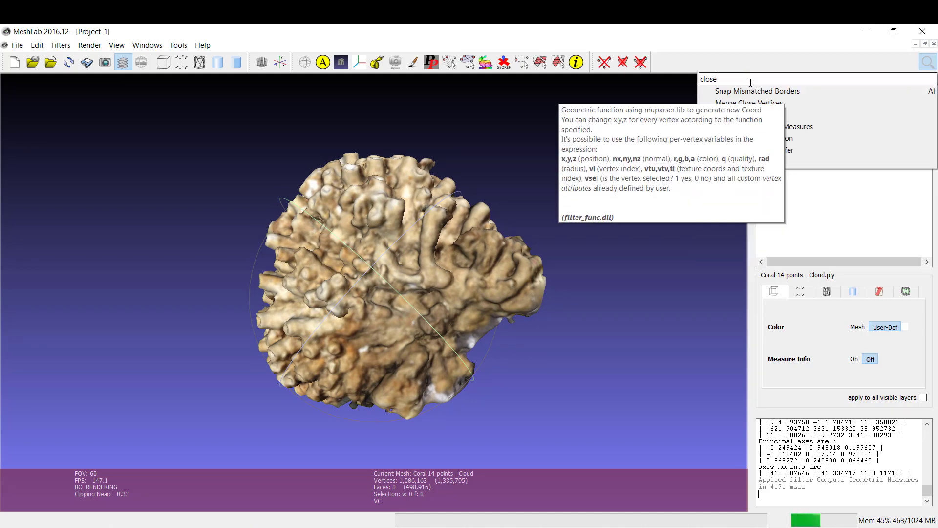
pyautogui.moveTo(734, 115)
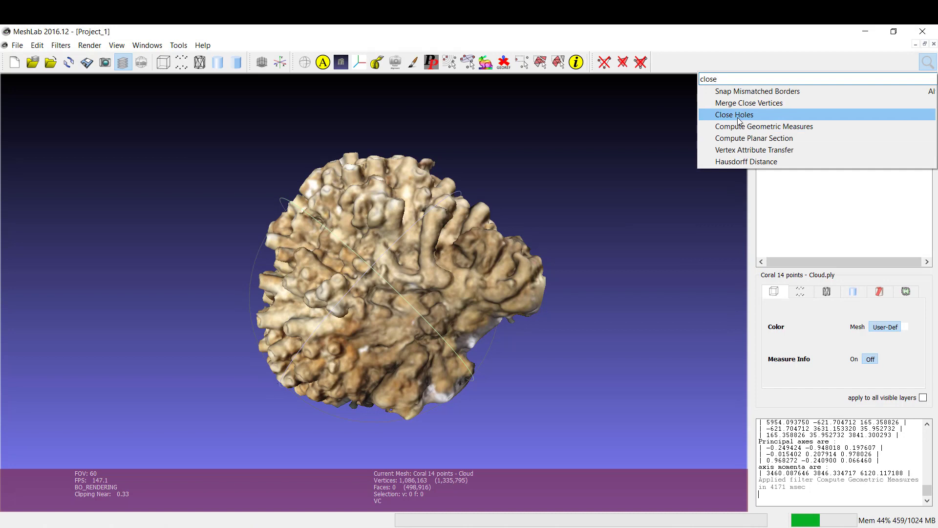
pyautogui.click(734, 115)
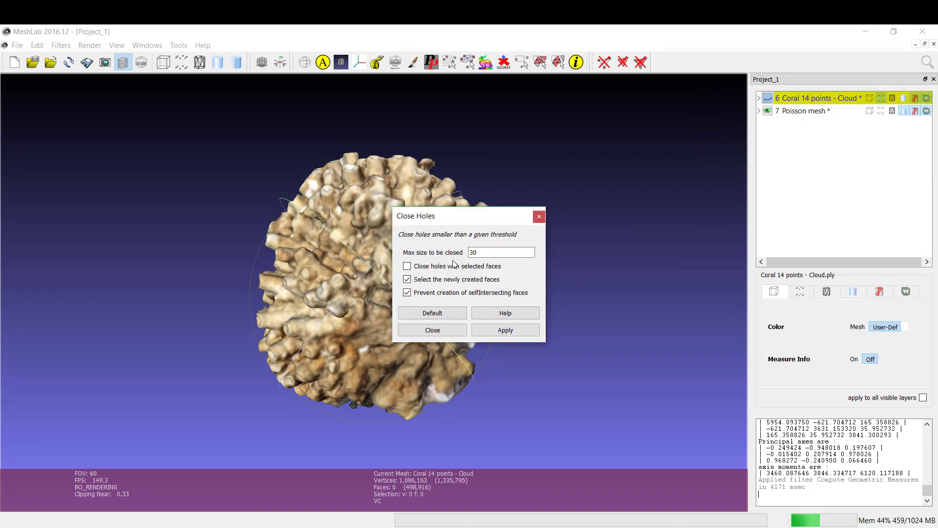
pyautogui.moveTo(415, 215); pyautogui.dragTo(546, 208)
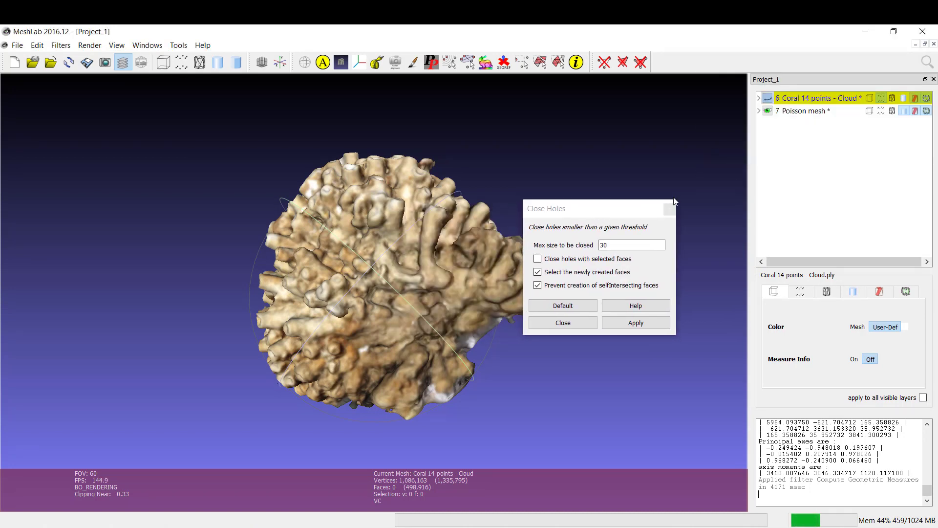
pyautogui.click(561, 322)
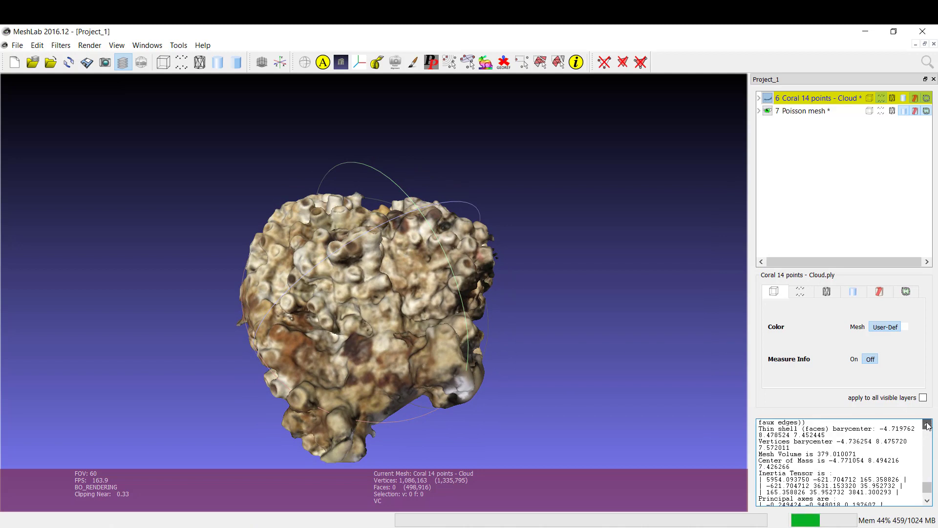
pyautogui.scroll(3)
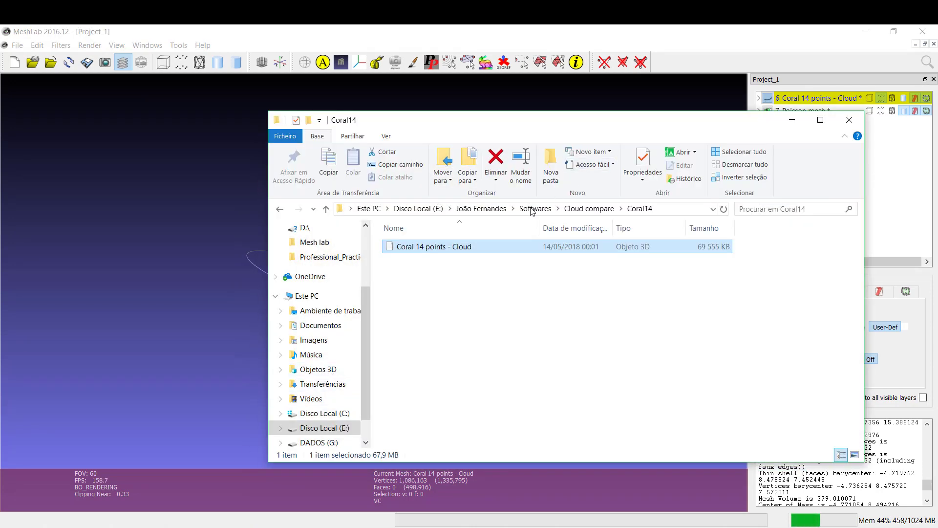
# Import 'mesh coral 5 new volume' from Softwares > Mesh lab > Coral 5 and select its layer
pyautogui.click(535, 208)
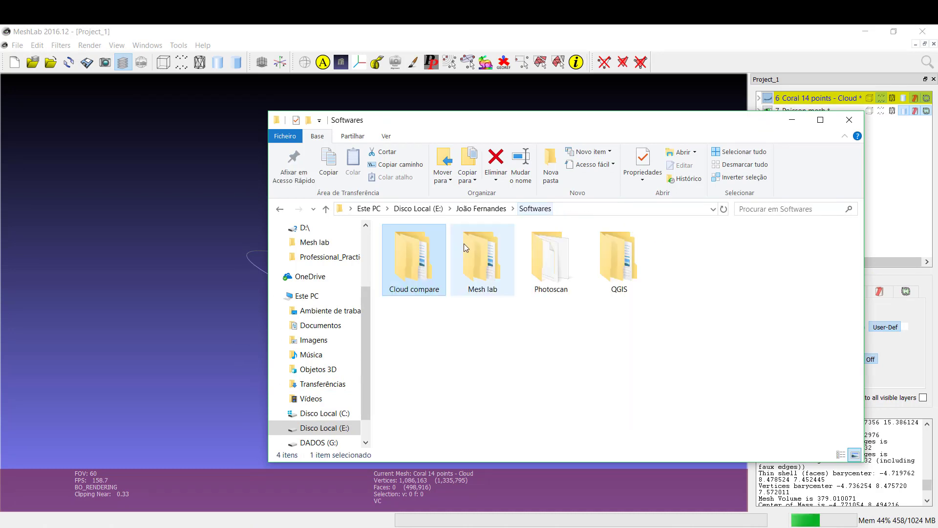
pyautogui.doubleClick(481, 257)
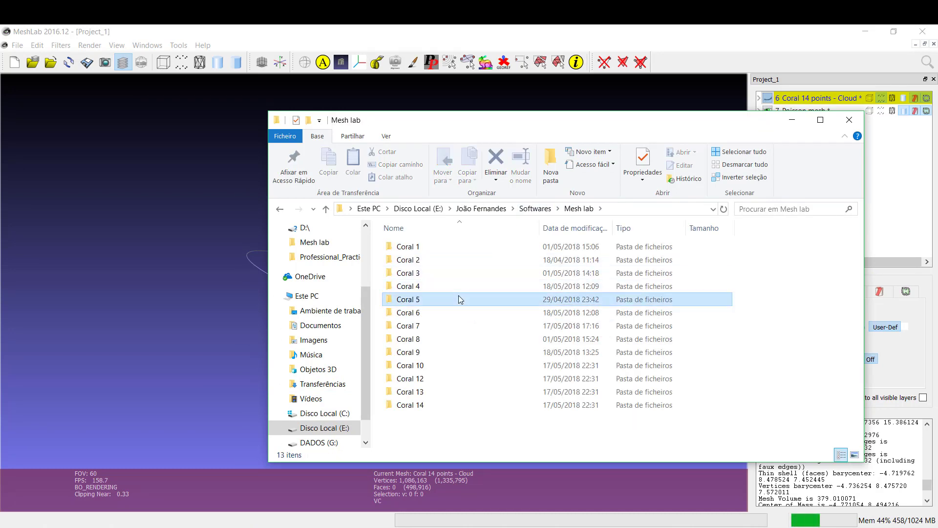
pyautogui.doubleClick(408, 299)
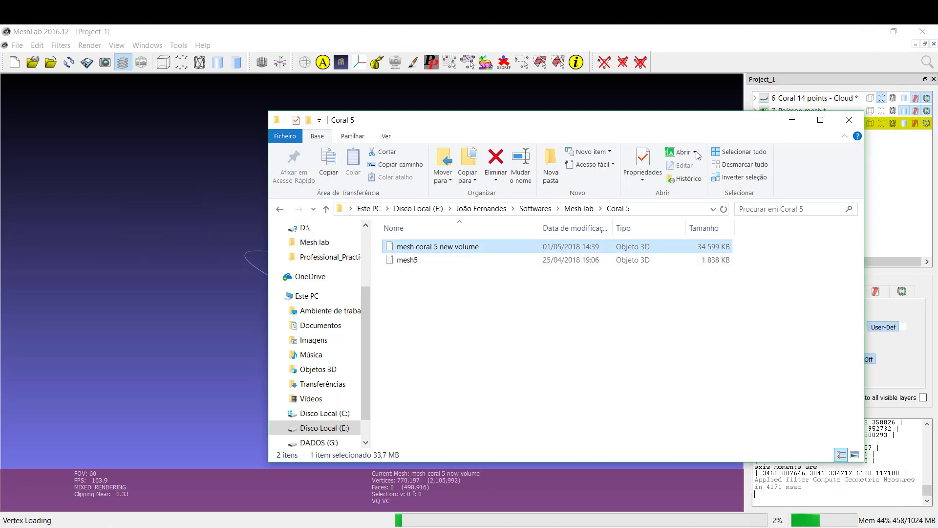
pyautogui.moveTo(791, 125)
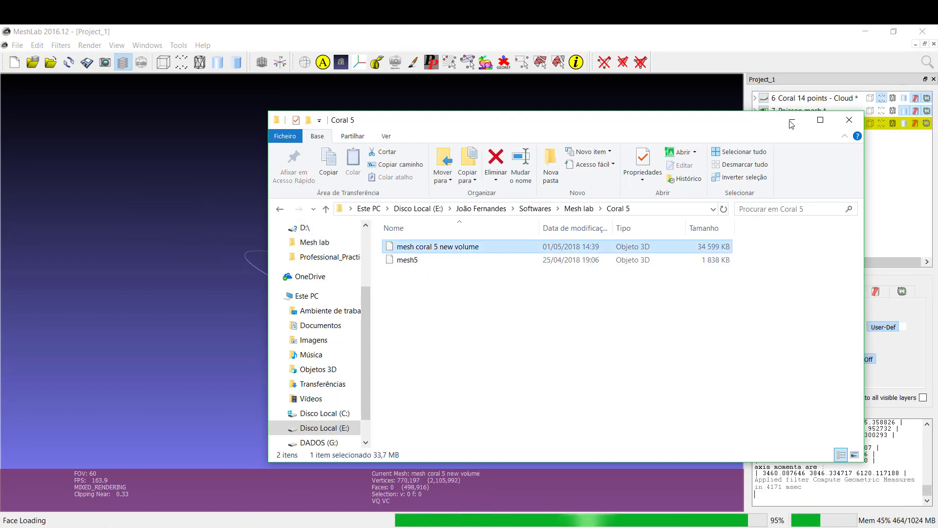
pyautogui.doubleClick(437, 246)
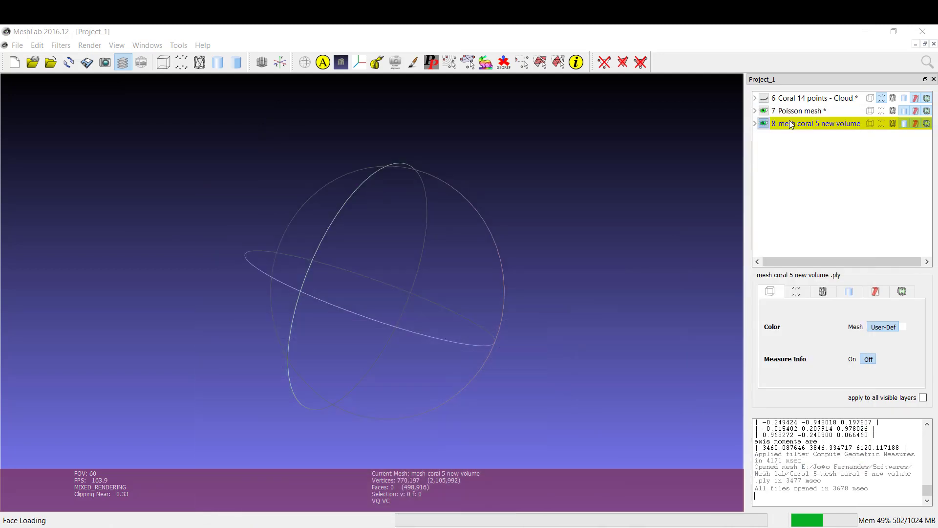
pyautogui.click(802, 111)
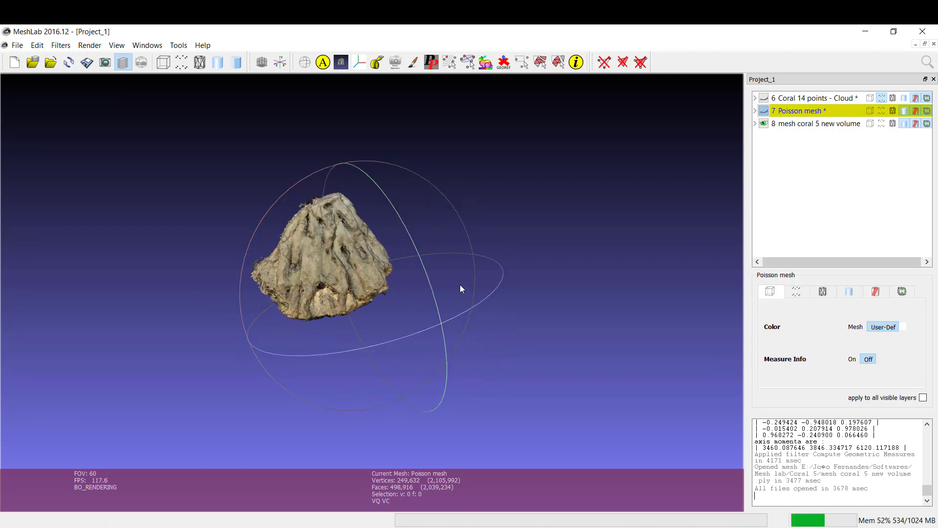
pyautogui.click(816, 123)
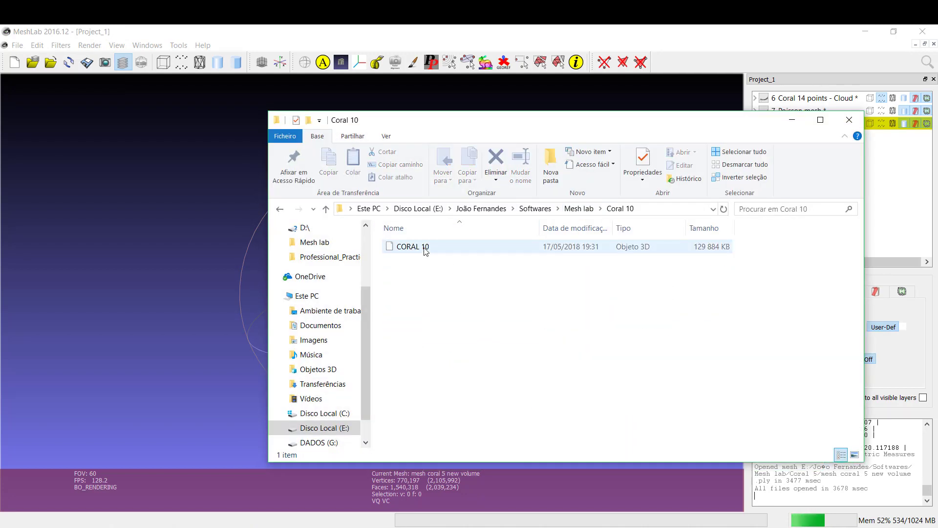
# Load CORAL 10 as a ninth layer, then reselect the mesh coral 5 new volume layer
pyautogui.click(413, 246)
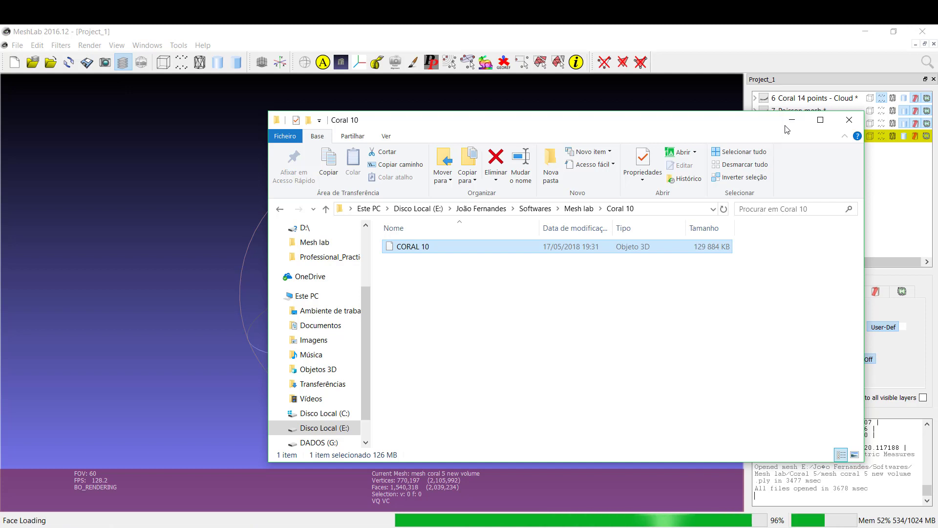
pyautogui.moveTo(796, 127)
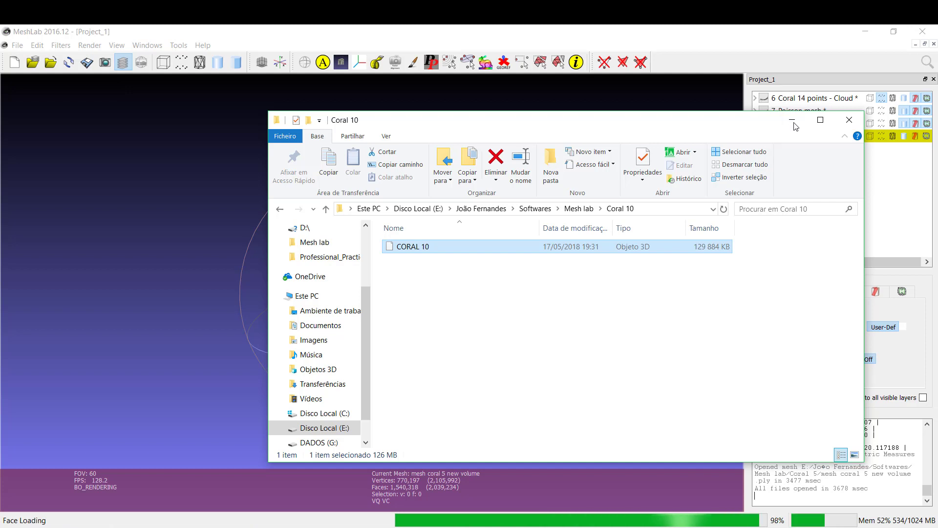
pyautogui.doubleClick(412, 246)
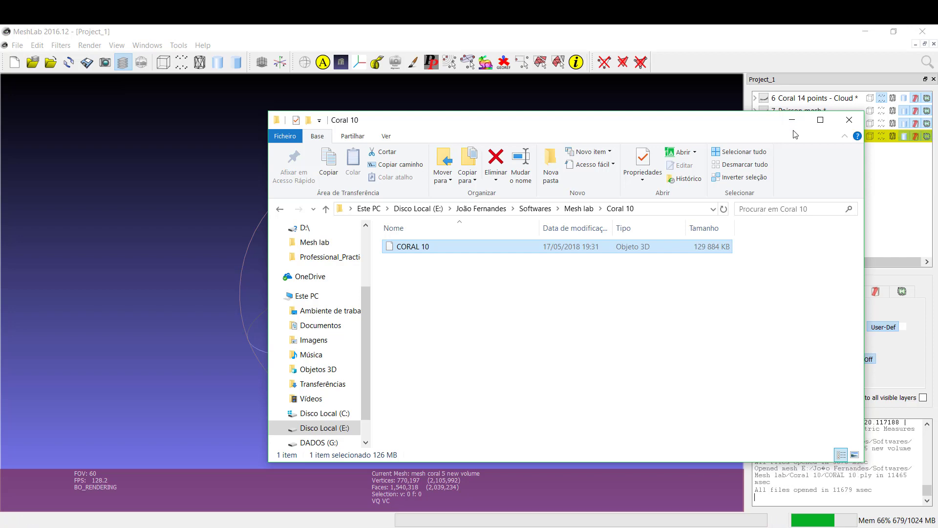
pyautogui.doubleClick(412, 246)
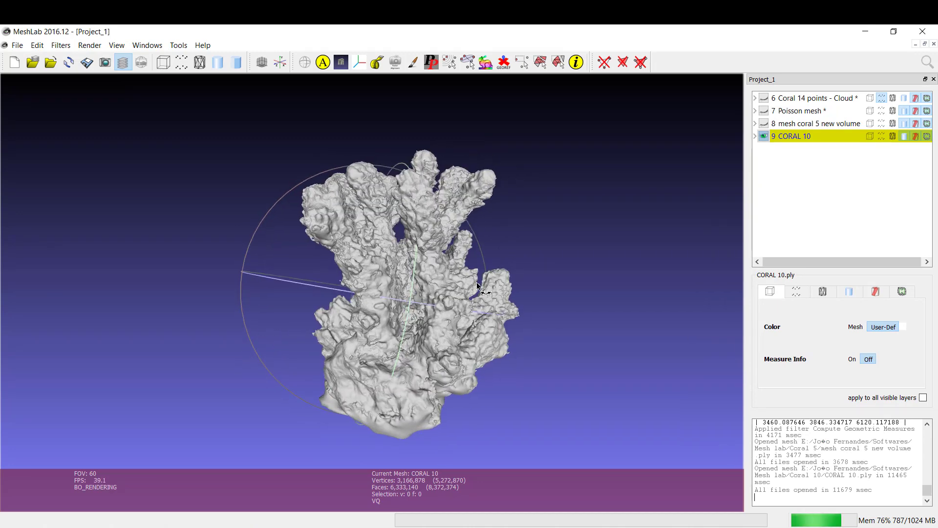
pyautogui.click(815, 123)
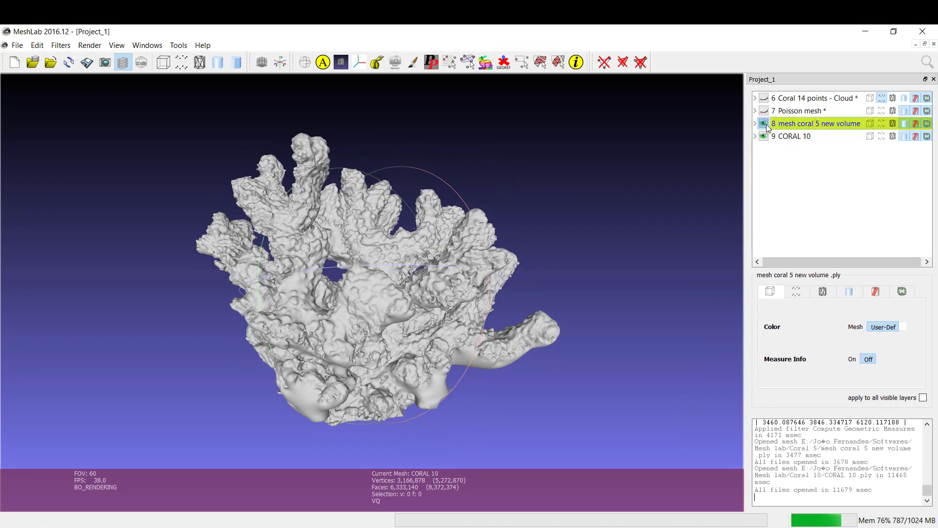